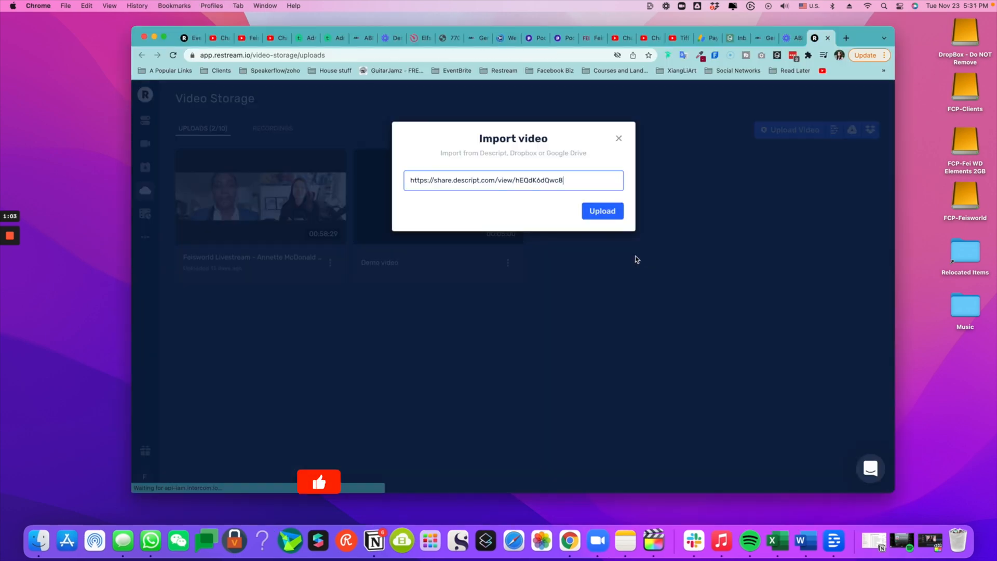
Preview importing the Descript interview link and scheduling its stream to five channels for Nov 26, 2021.
click(508, 262)
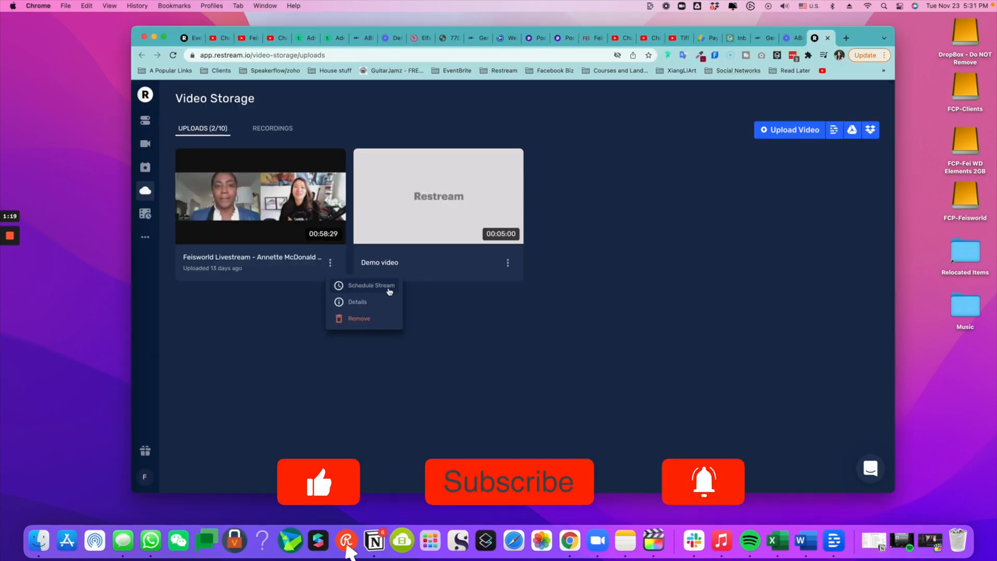
click(371, 285)
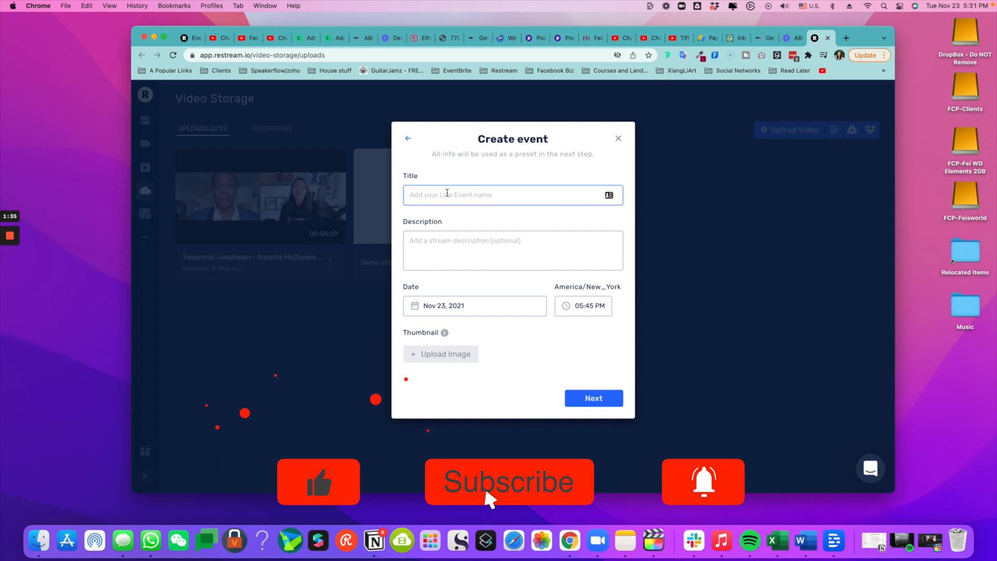
click(592, 398)
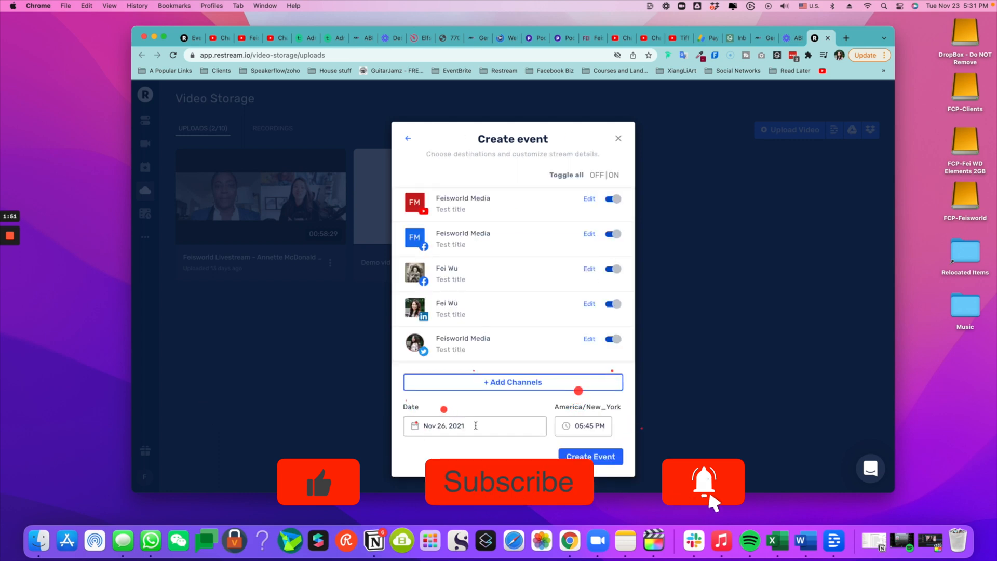
click(590, 456)
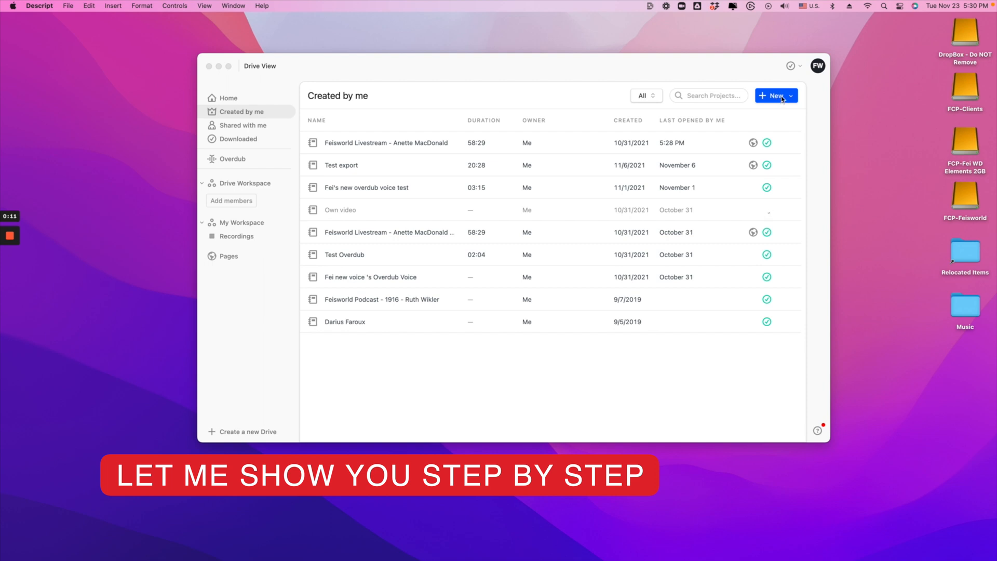
Create a new empty project, then open the Feisworld Livestream - Anette MacDonald interview.
click(775, 95)
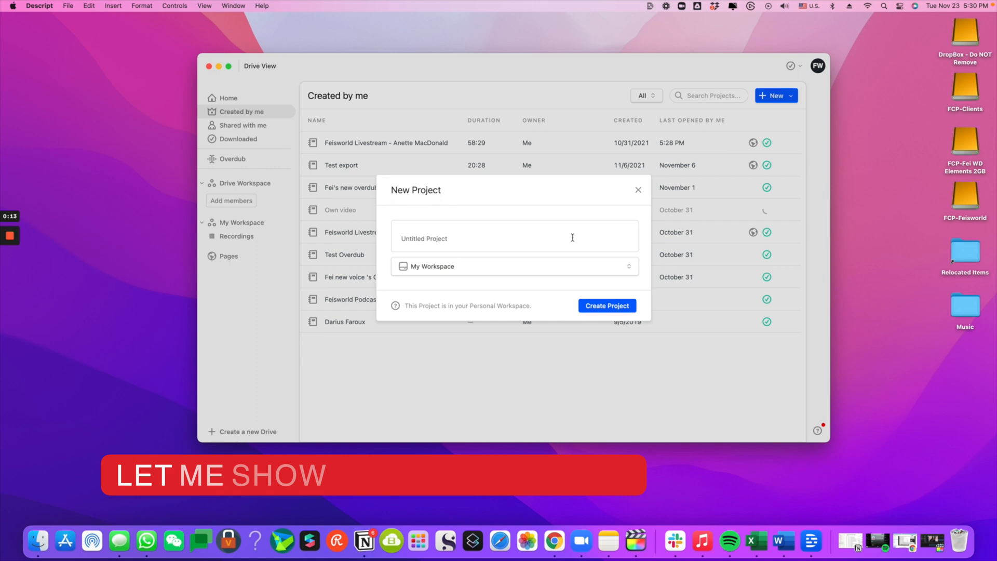
click(606, 305)
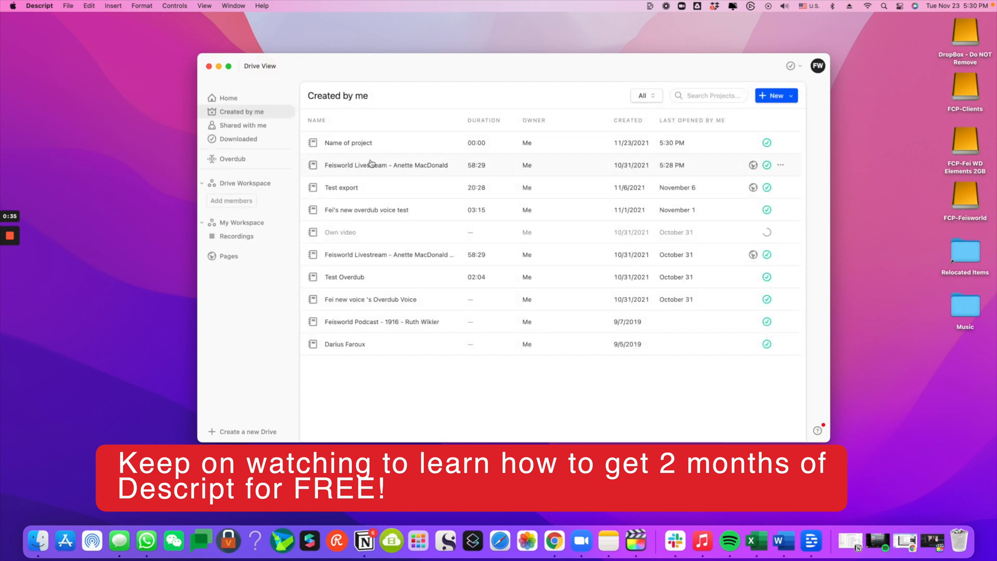
double_click(387, 254)
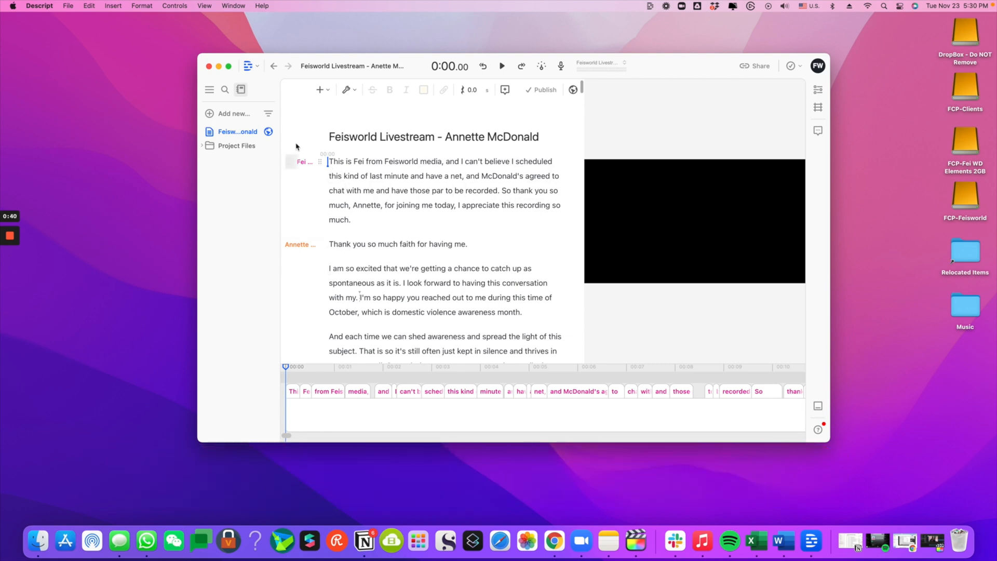
Export the interview via File > Export, choosing Restream from the More... cloud destinations.
scroll(down, 3)
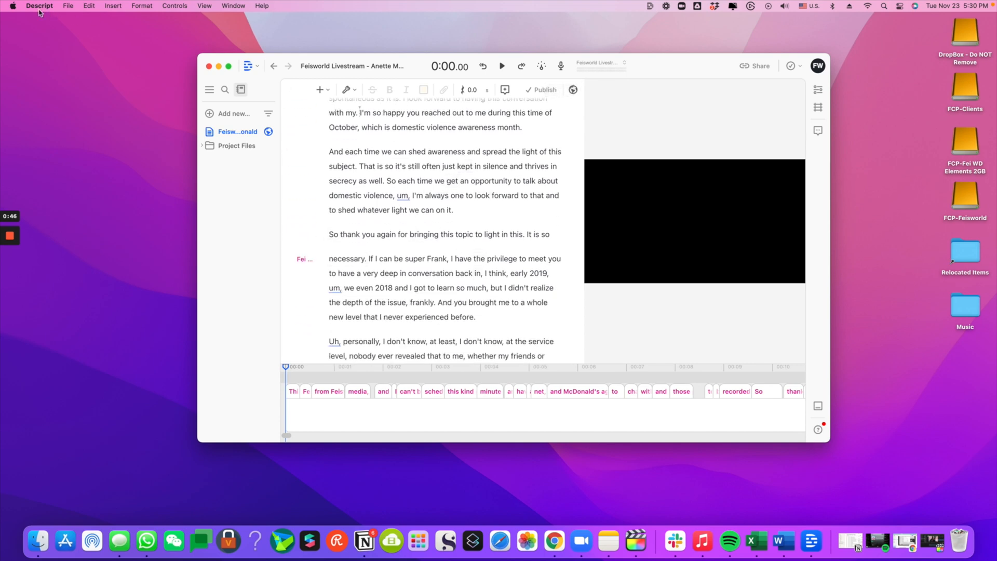
click(67, 7)
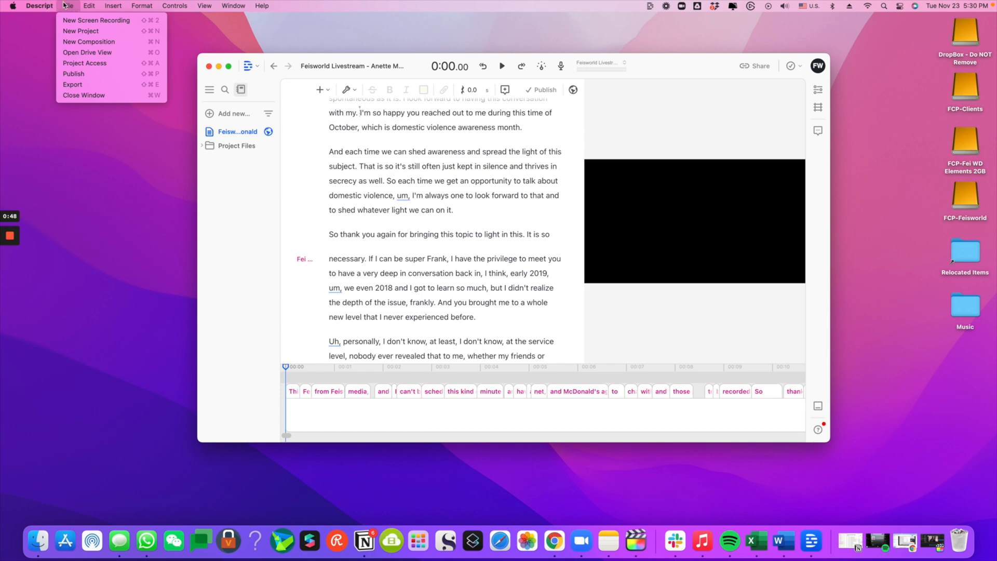
click(91, 87)
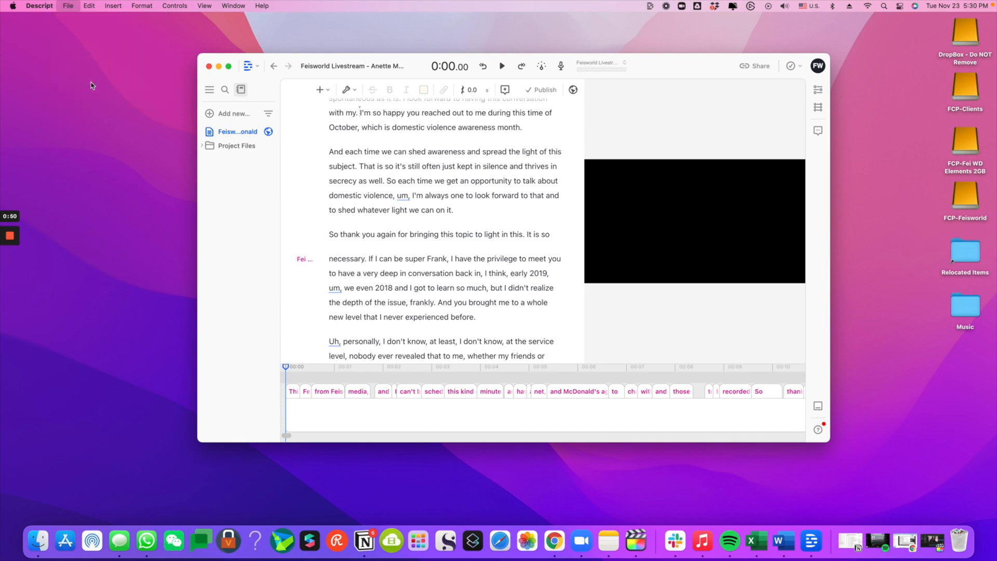
click(758, 66)
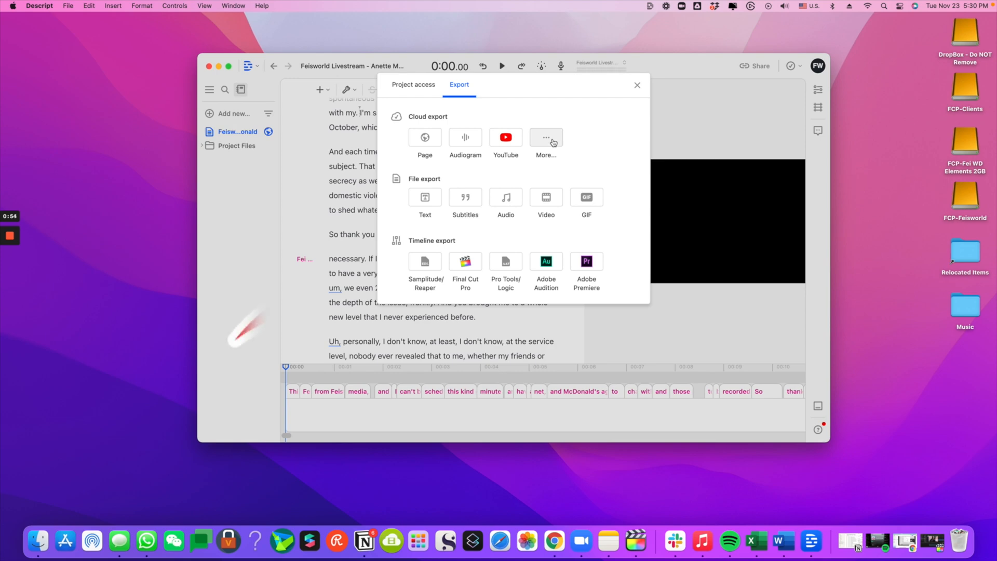
click(546, 137)
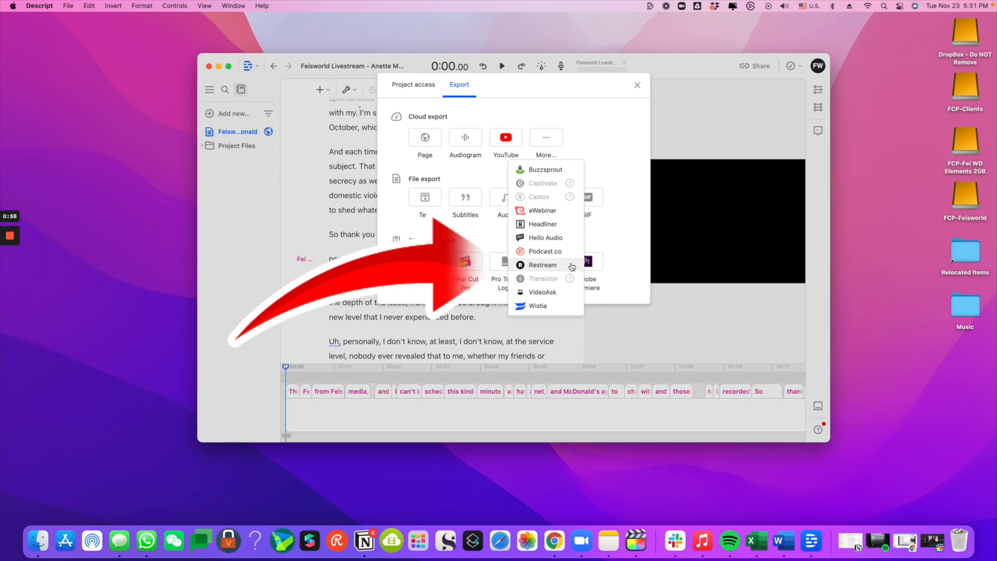
click(542, 265)
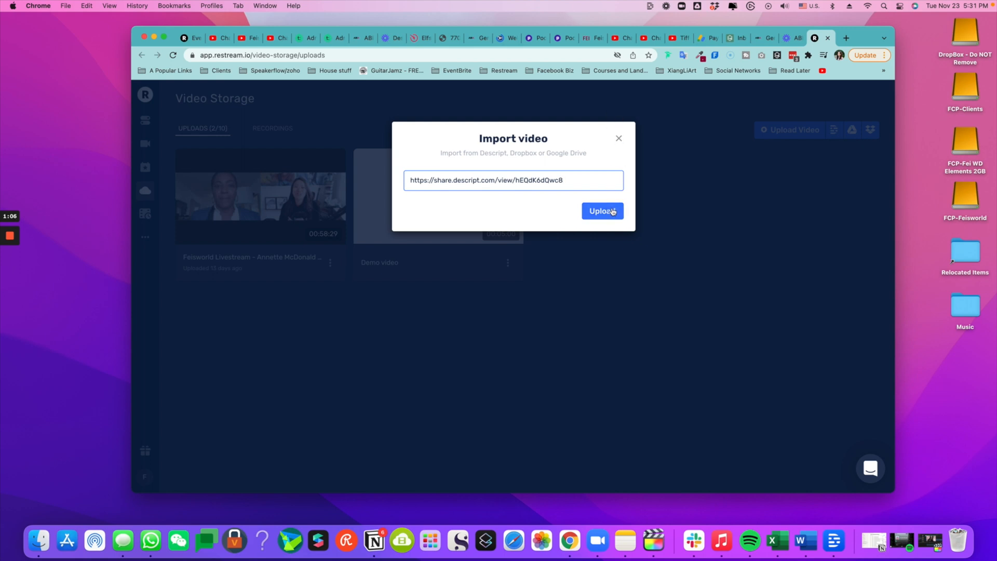
Upload the interview and create its scheduled event on five channels for Nov 26, 2021, 05:45 PM.
click(601, 210)
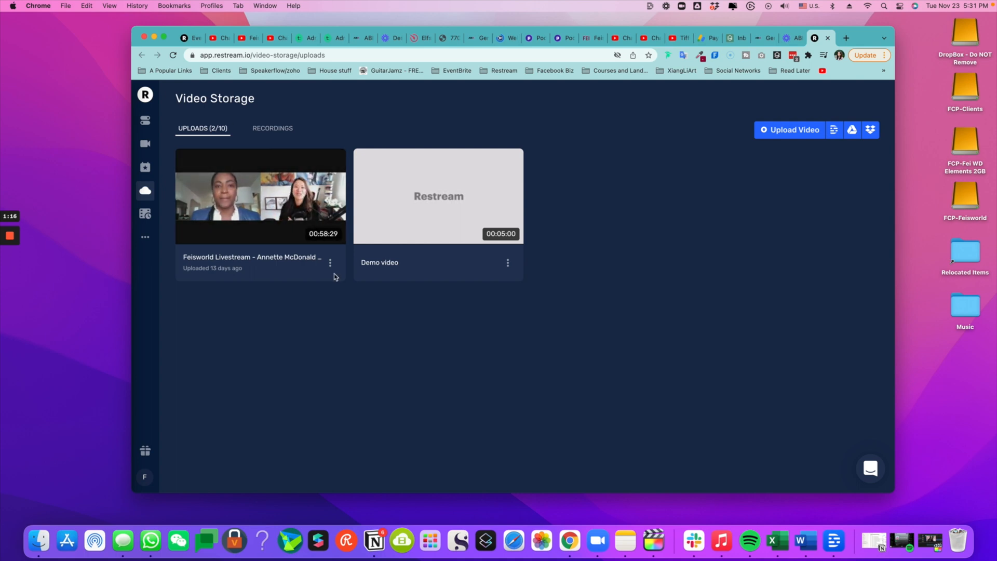
click(331, 263)
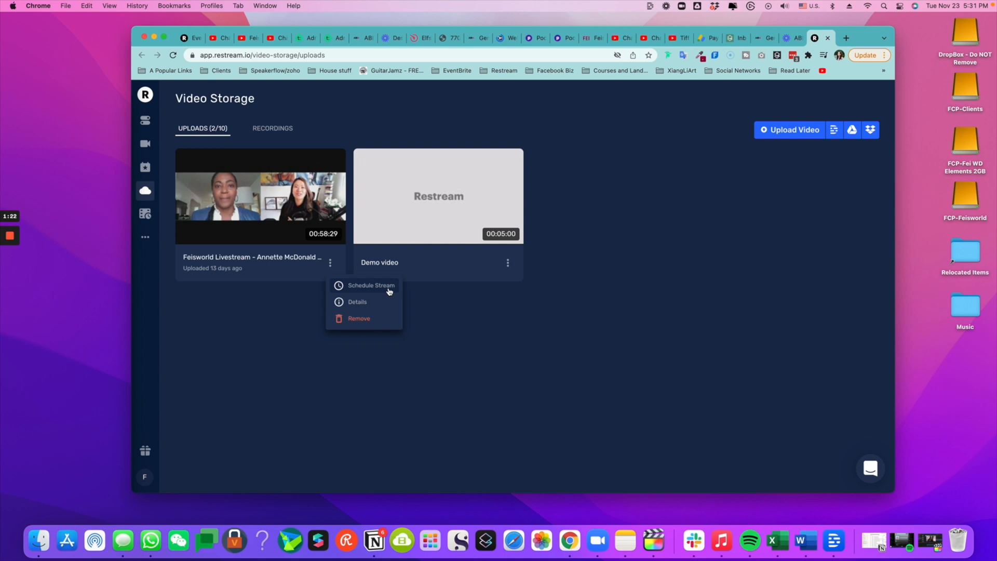
click(371, 285)
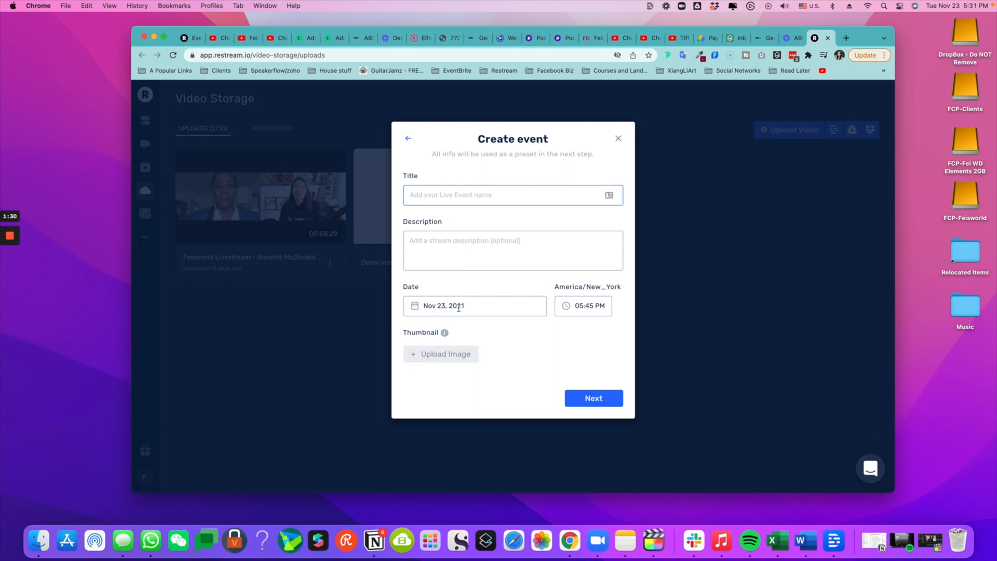
click(474, 306)
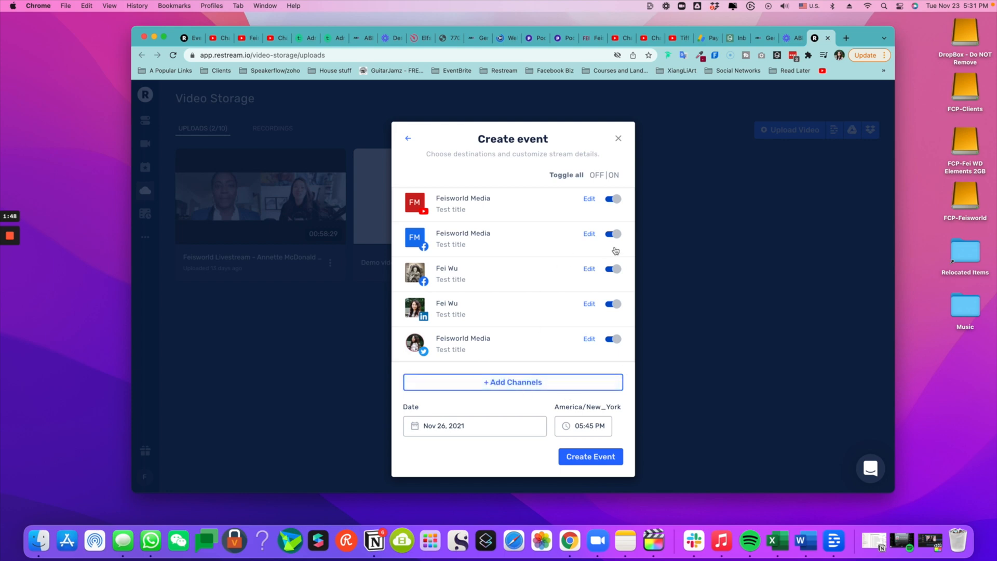
mouse_move(509, 443)
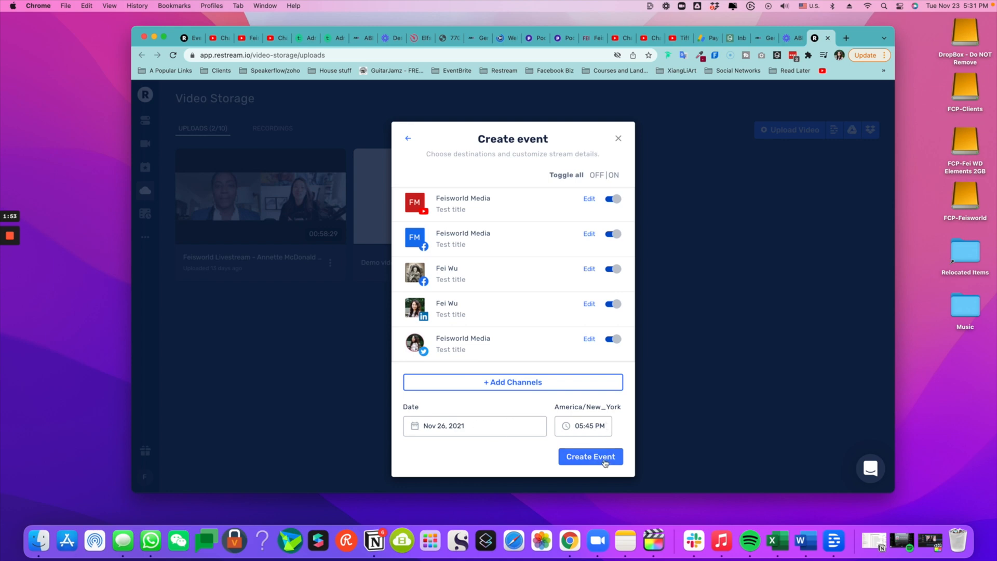
click(590, 457)
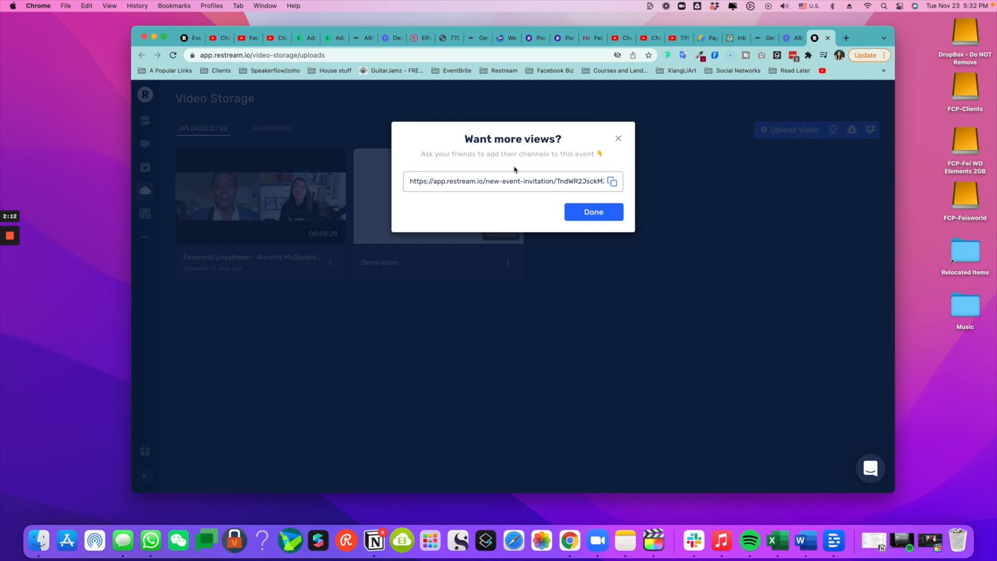
mouse_move(585, 174)
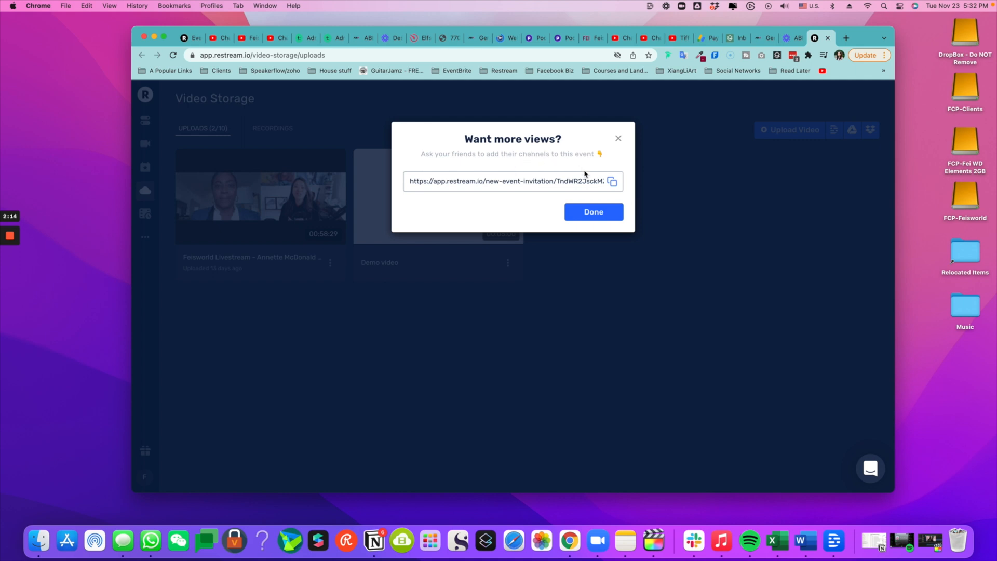
Dismiss the invitation prompt, edit the Test title event and disable its Feisworld Media Facebook destination.
click(593, 212)
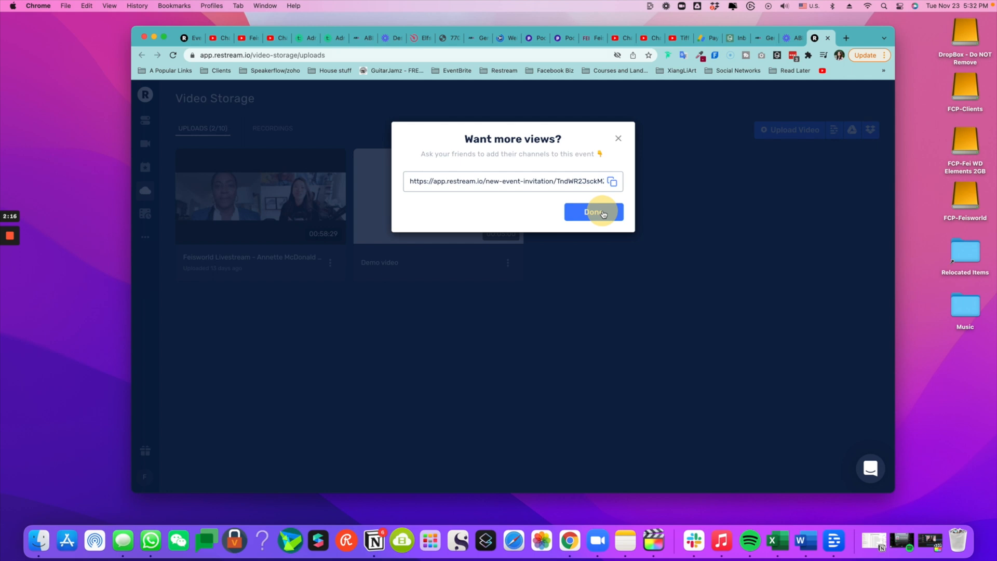
click(144, 167)
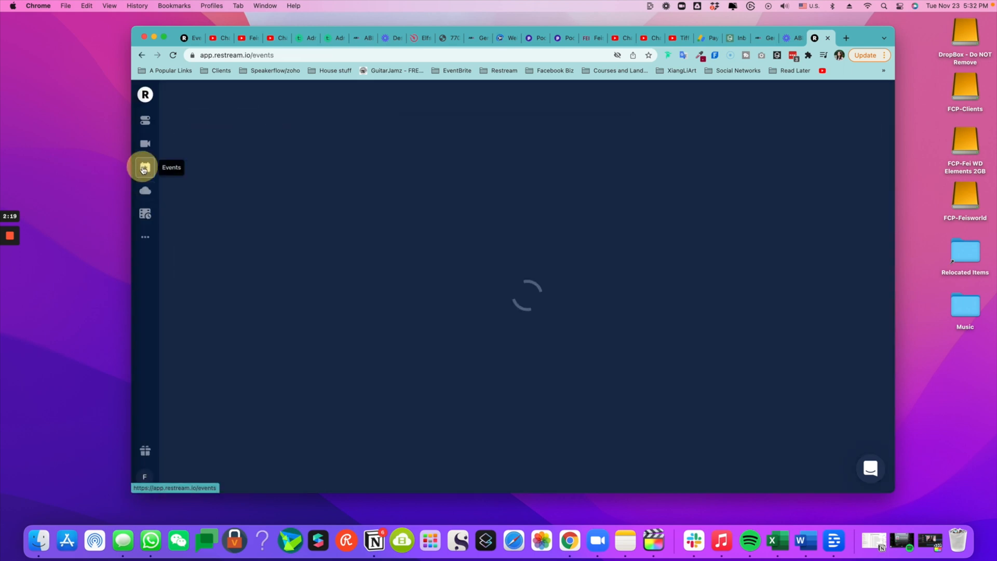
click(145, 167)
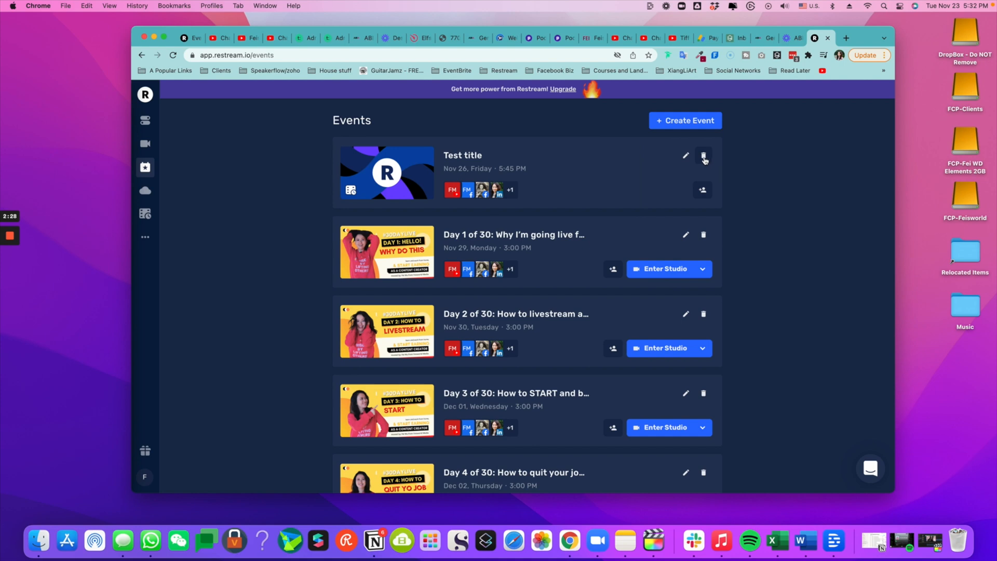
click(685, 155)
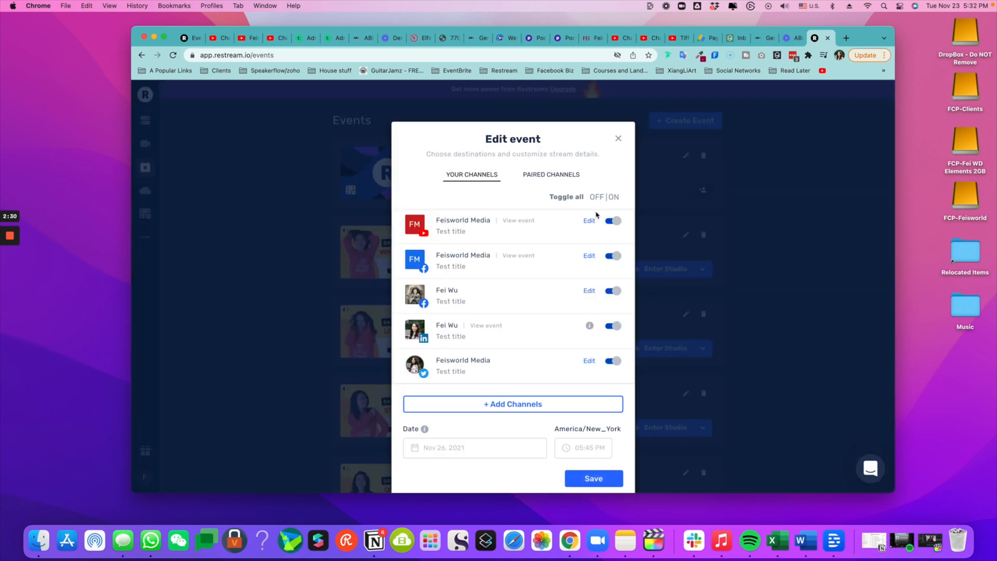
click(610, 256)
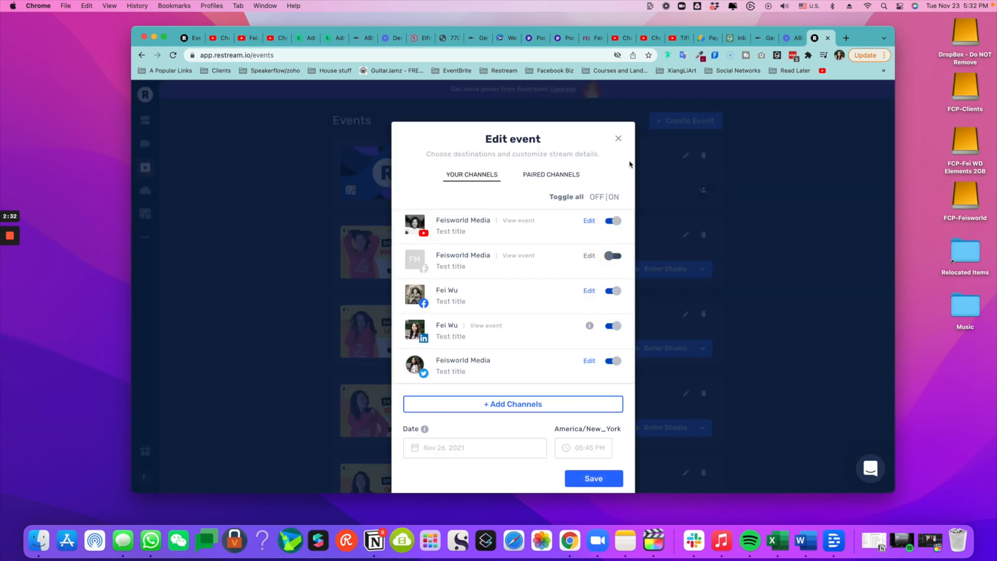
click(617, 138)
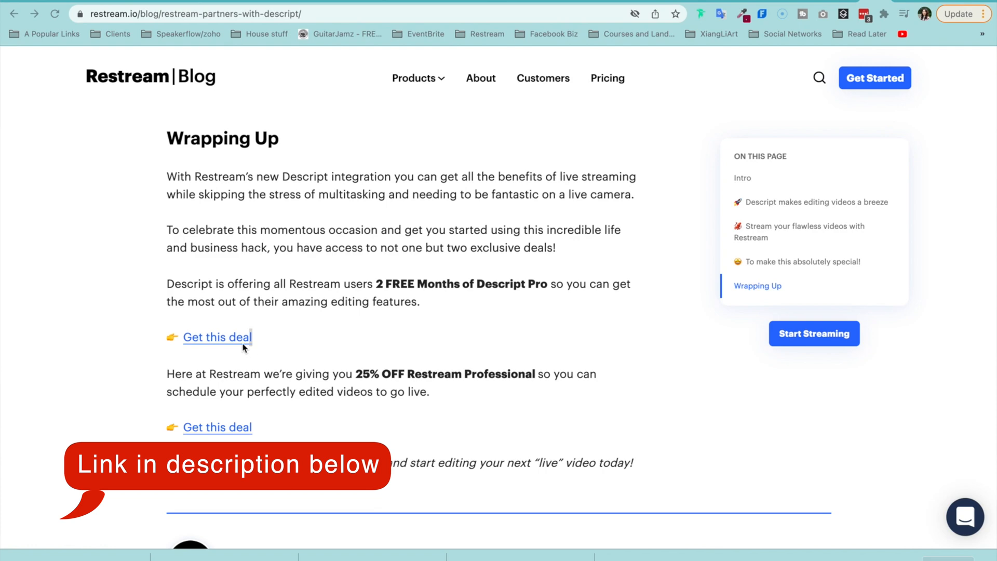
Claim the 2 FREE Months of Descript Pro deal, reaching Descript's coupon request form.
click(217, 336)
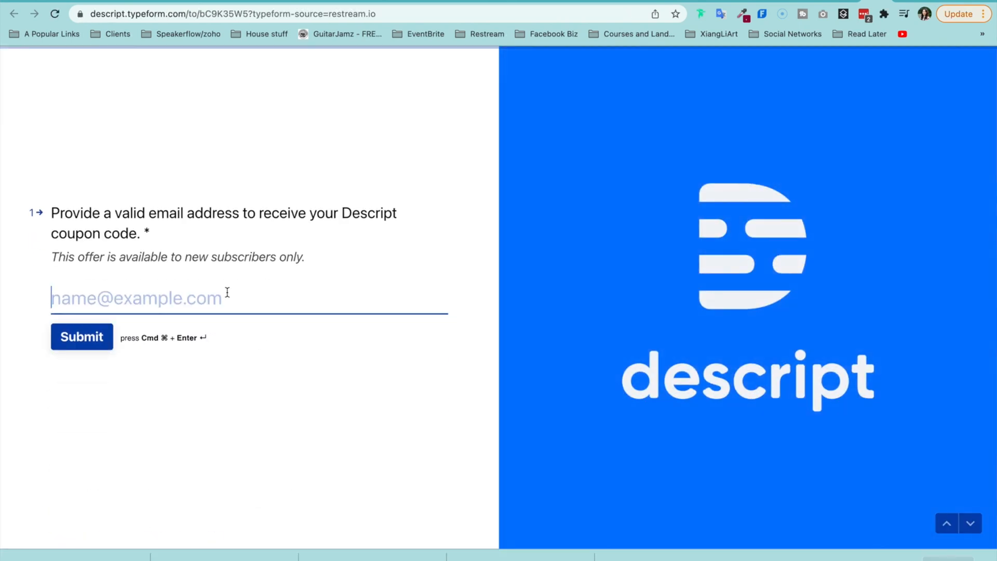